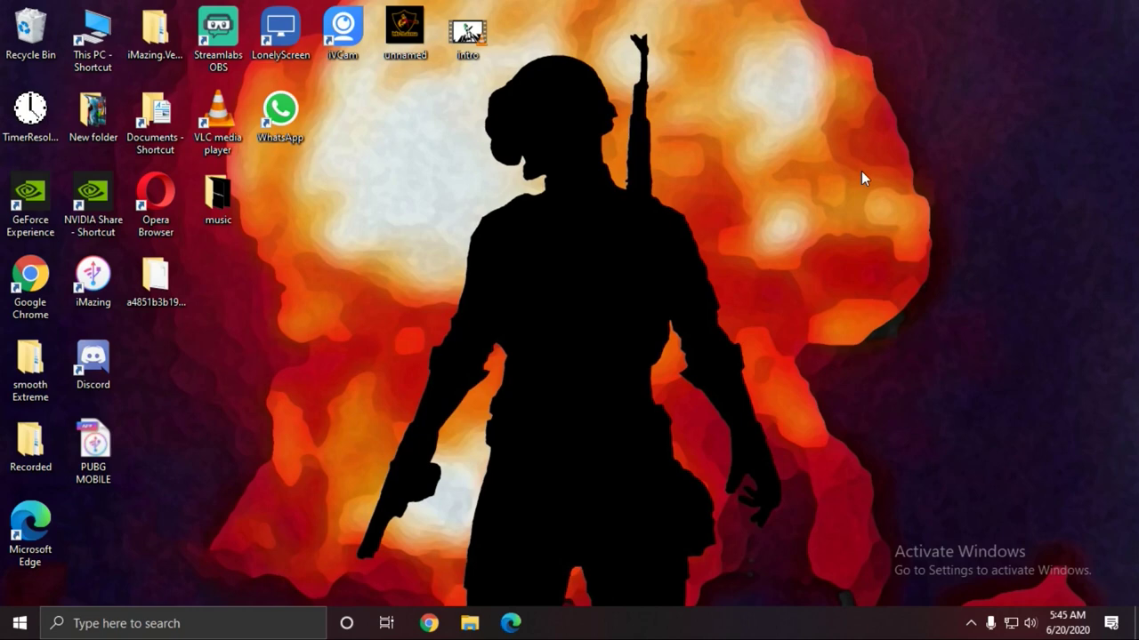
{"action": "mouse_move", "coordinate": [733, 242]}
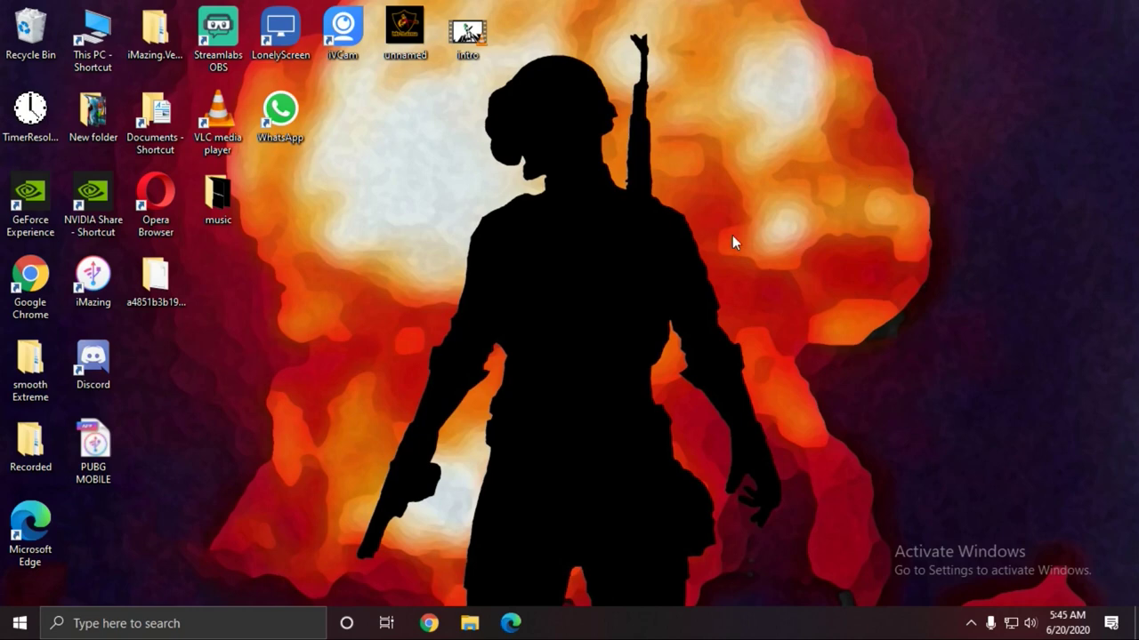
Use the desktop context menu to arrange the Streamlabs OBS and LonelyScreen shortcuts in the middle
{"action": "right_click", "coordinate": [733, 241]}
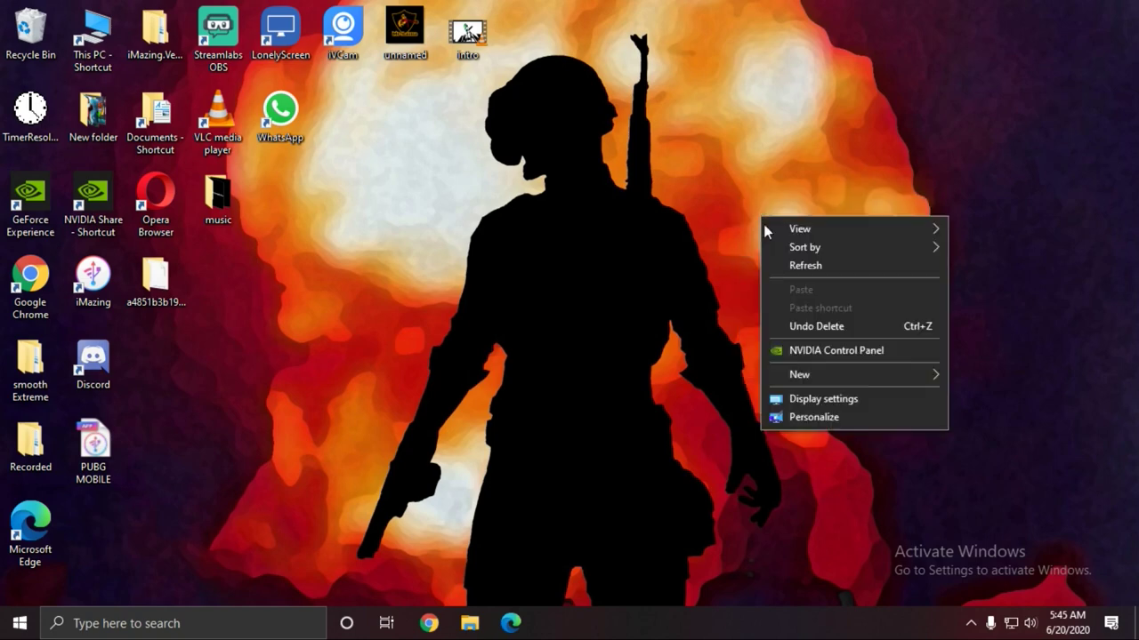
{"action": "left_click", "coordinate": [881, 213]}
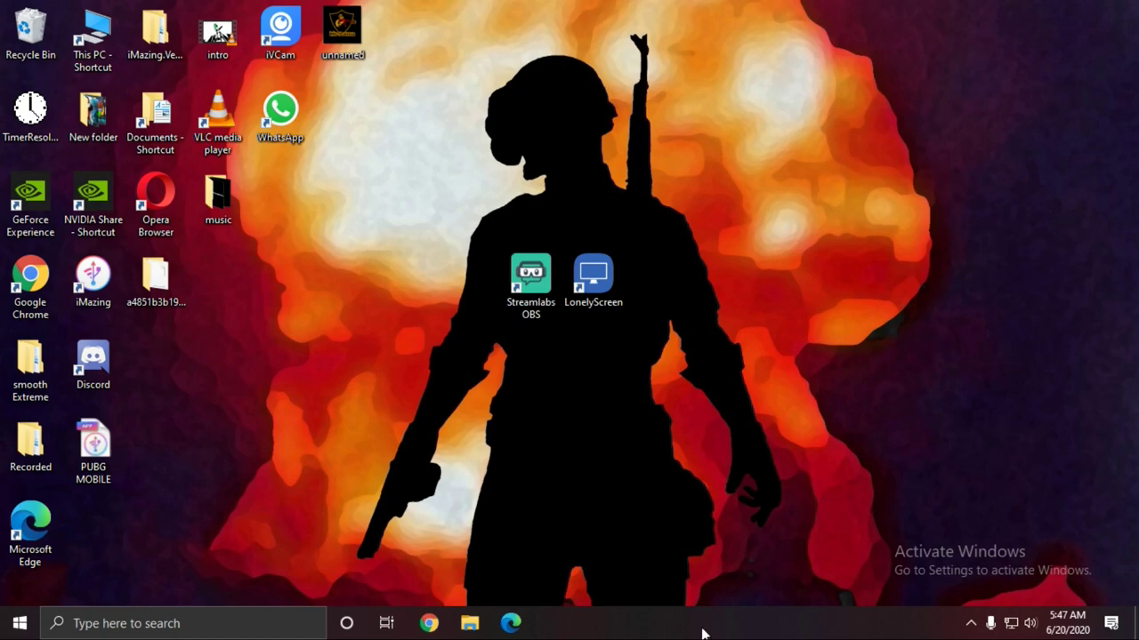
{"action": "mouse_move", "coordinate": [681, 391]}
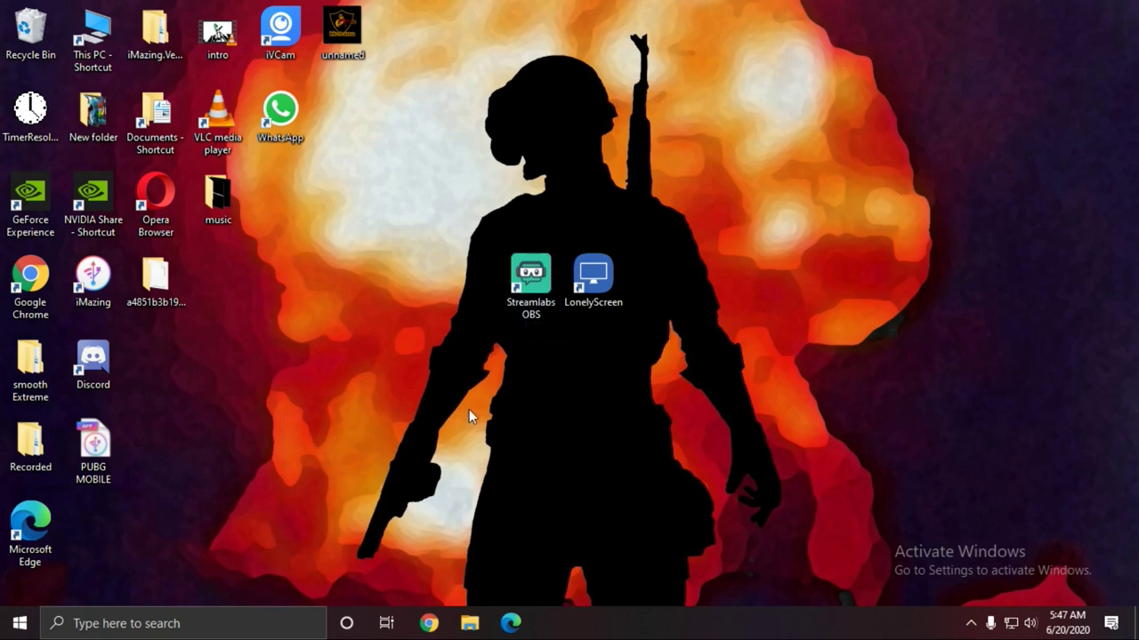
{"action": "mouse_move", "coordinate": [361, 398]}
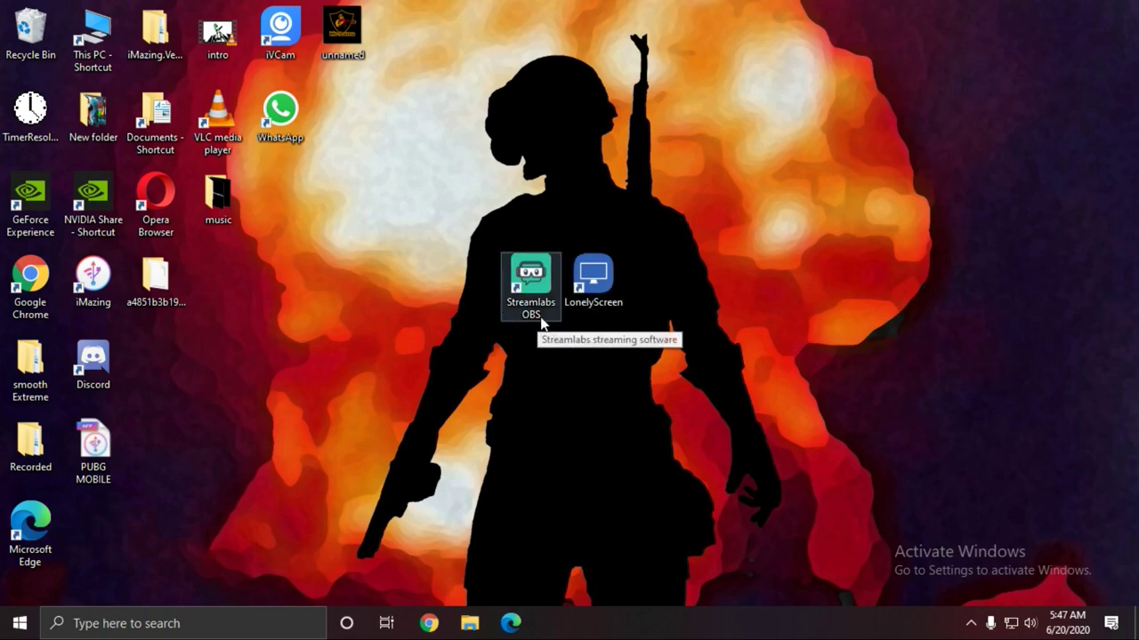
{"action": "mouse_move", "coordinate": [585, 348]}
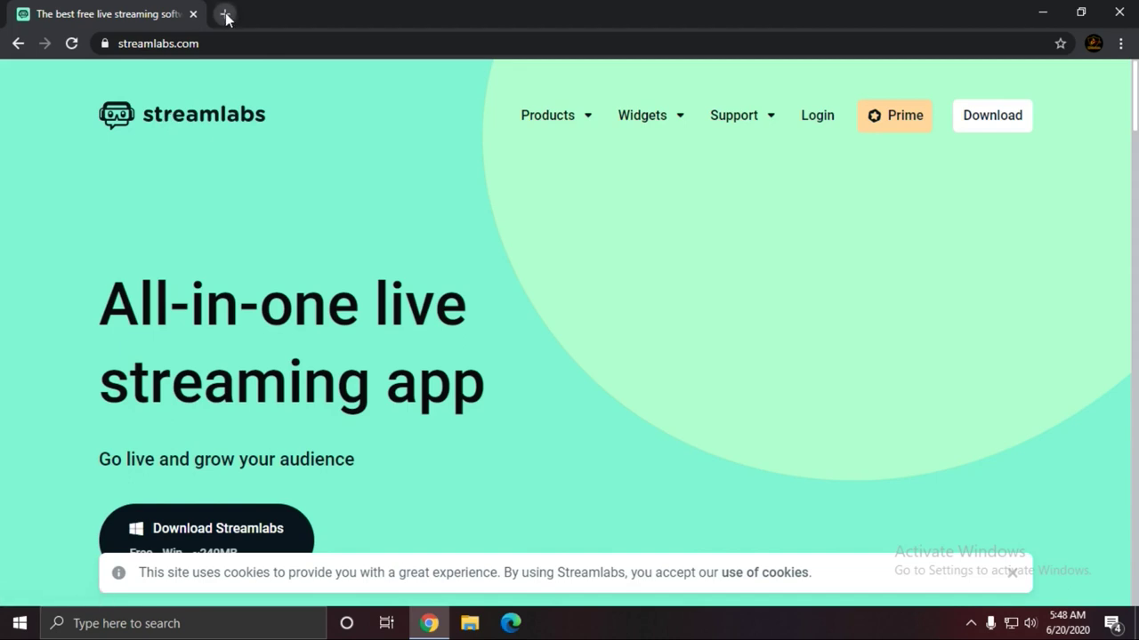
Search Google for 'lonely screen' and reach the lonelyscreen.com website
{"action": "type", "text": "lone"}
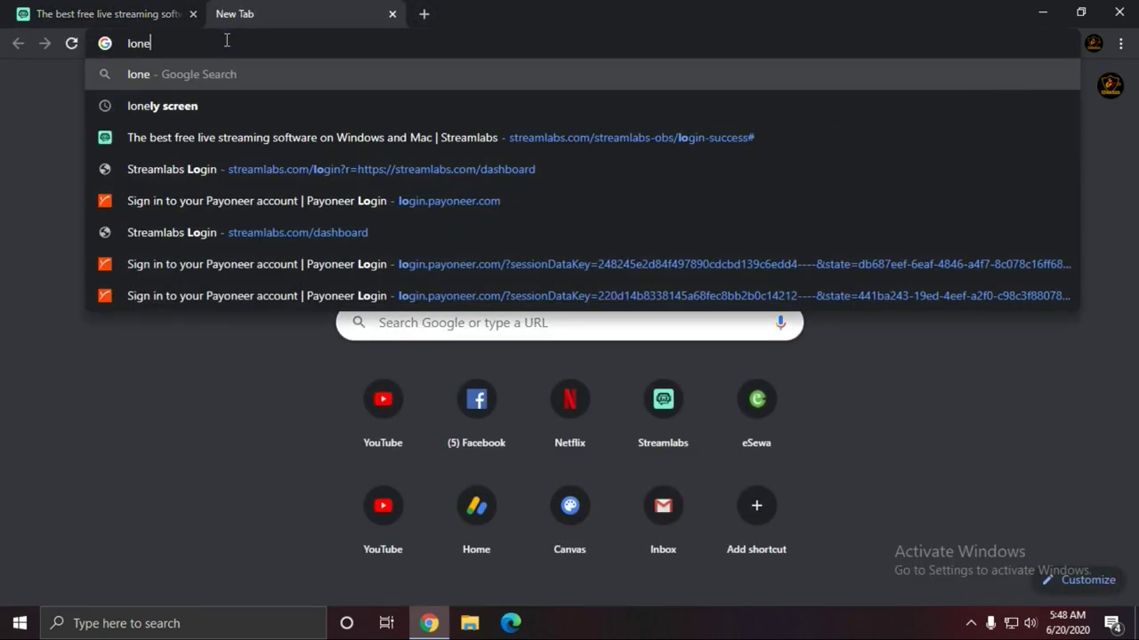
{"action": "type", "text": "survivor"}
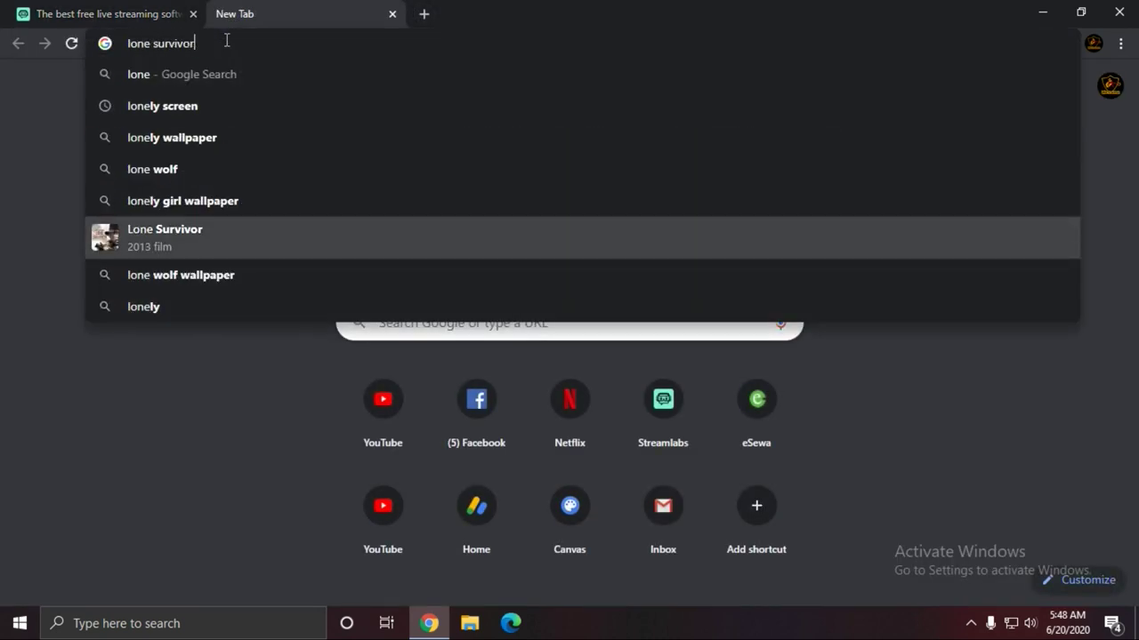
{"action": "left_click", "coordinate": [162, 107]}
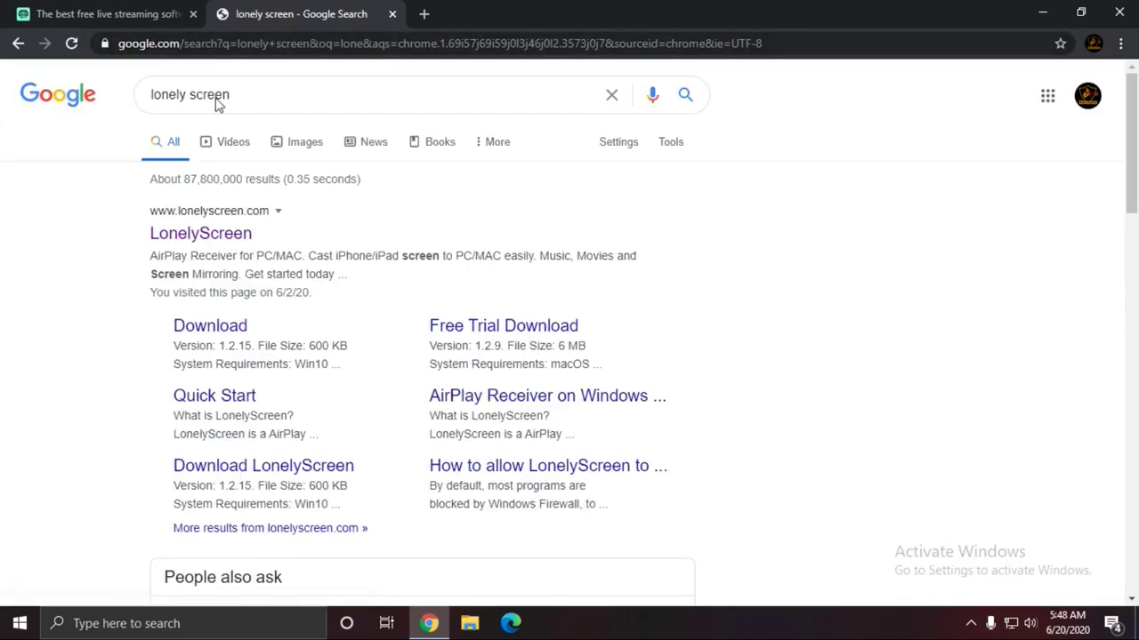
{"action": "left_click", "coordinate": [548, 395]}
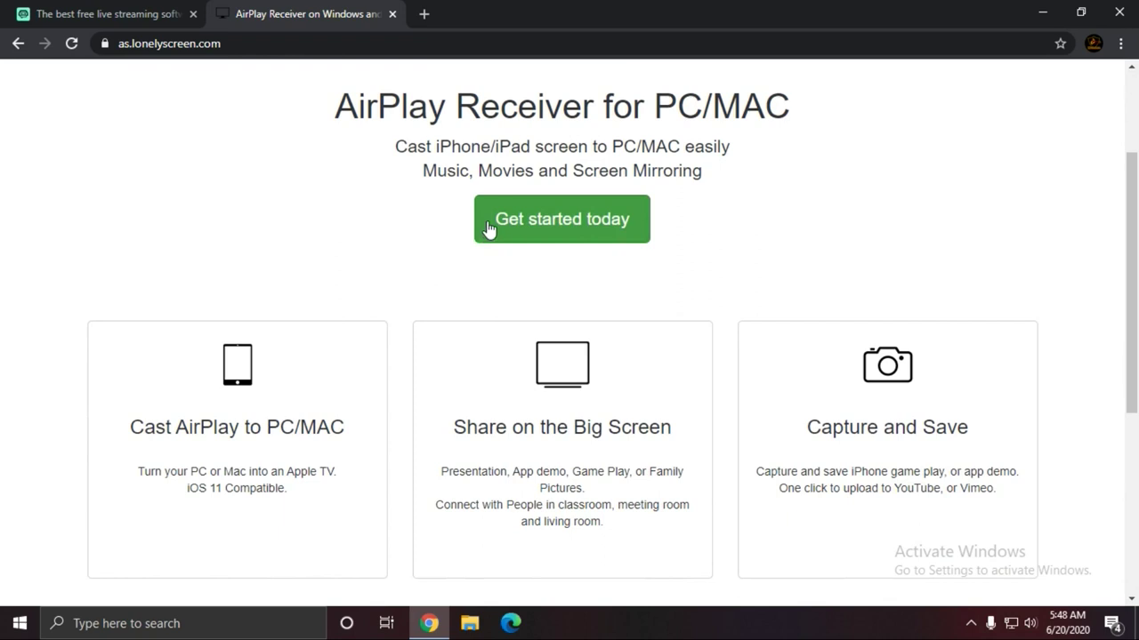
Reach the free-trial download page, return to the Streamlabs page and minimise the browser
{"action": "left_click", "coordinate": [562, 219]}
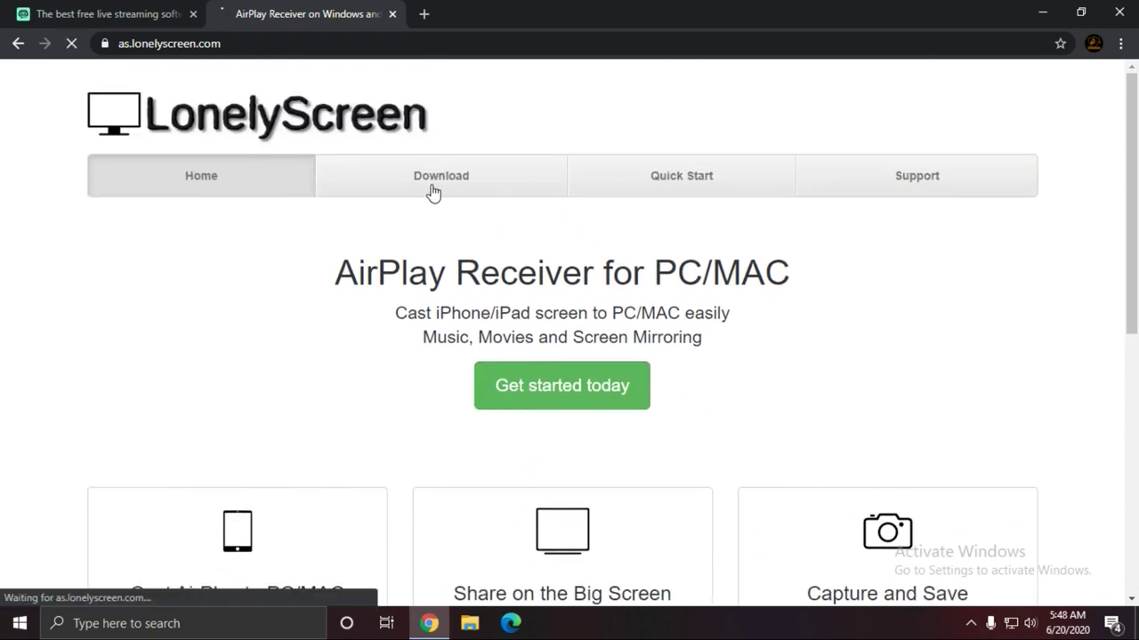
{"action": "left_click", "coordinate": [441, 176]}
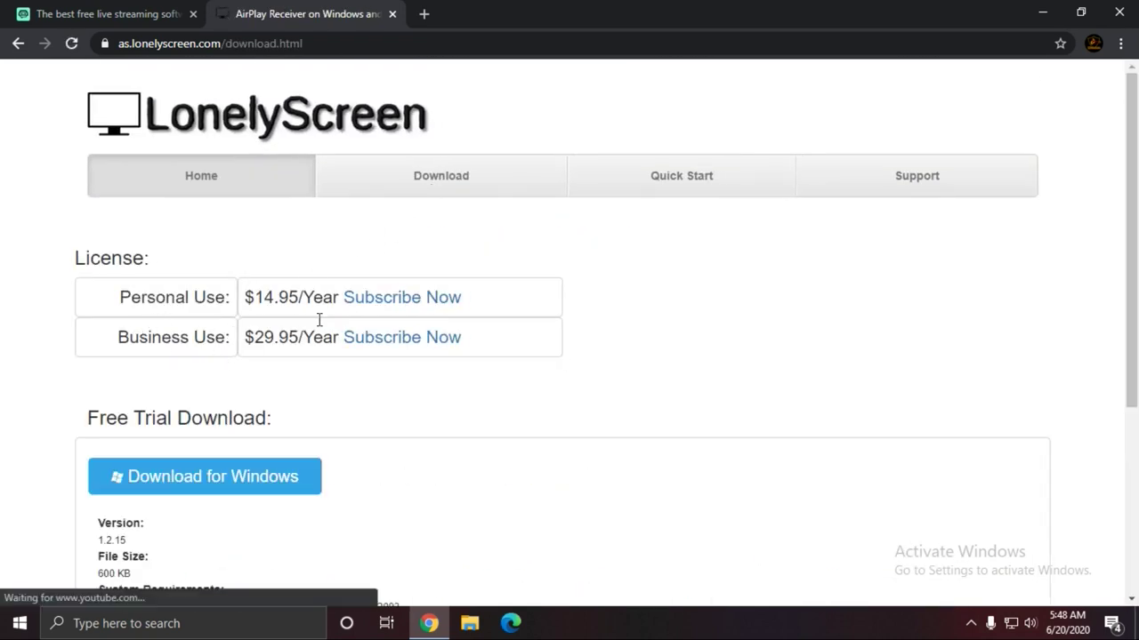
{"action": "scroll", "scroll_direction": "down", "scroll_amount": 3}
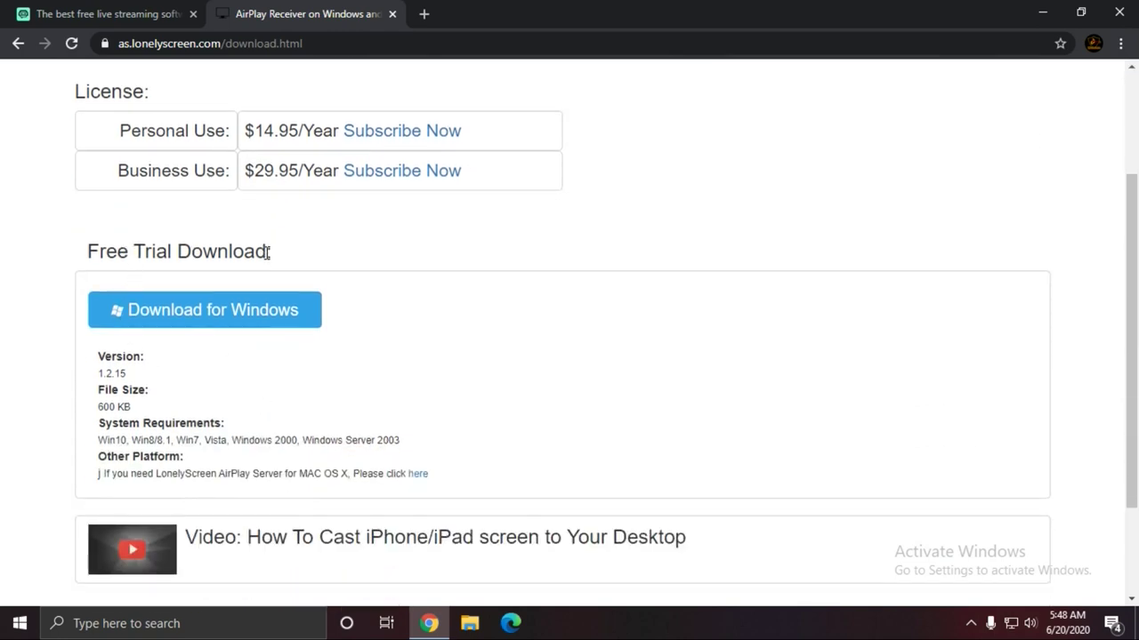
{"action": "mouse_move", "coordinate": [87, 9]}
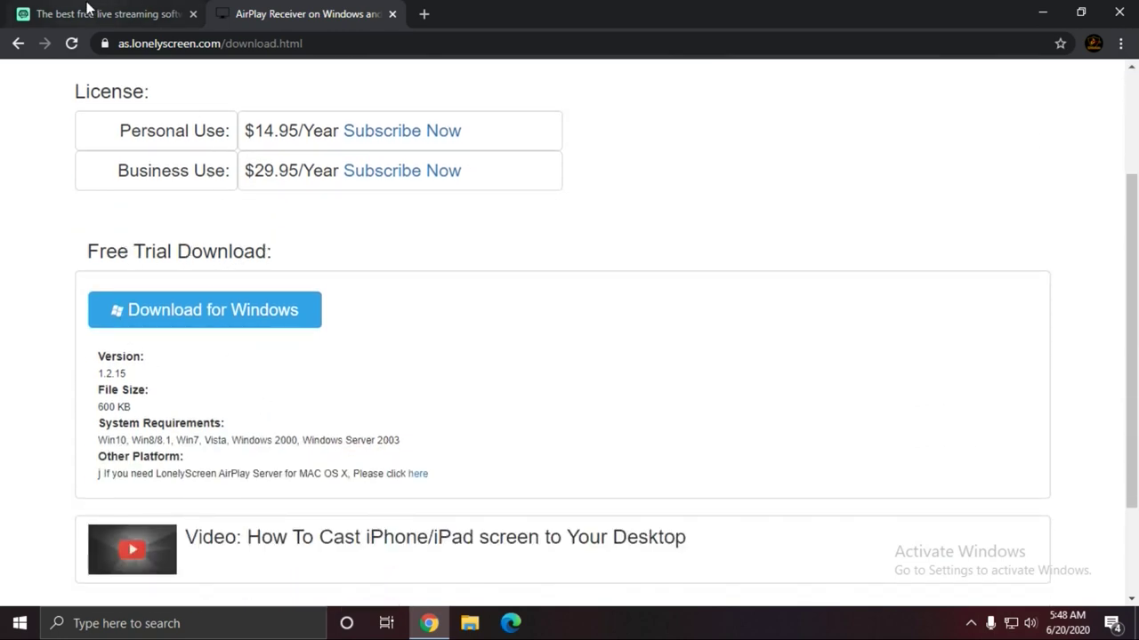
{"action": "left_click", "coordinate": [98, 14]}
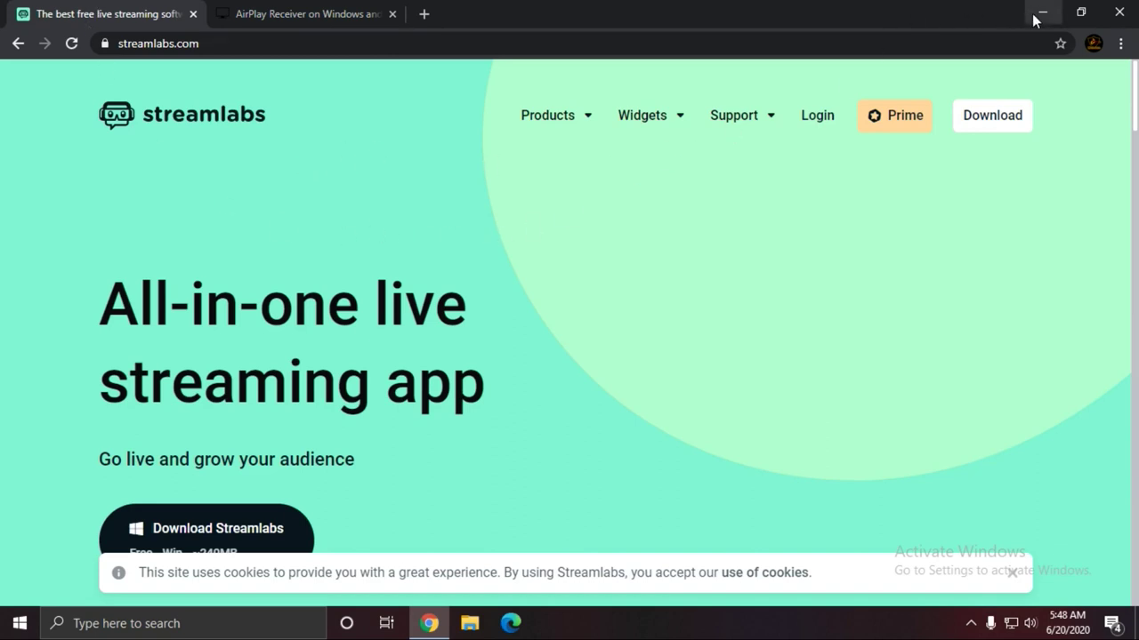
{"action": "mouse_move", "coordinate": [1043, 12]}
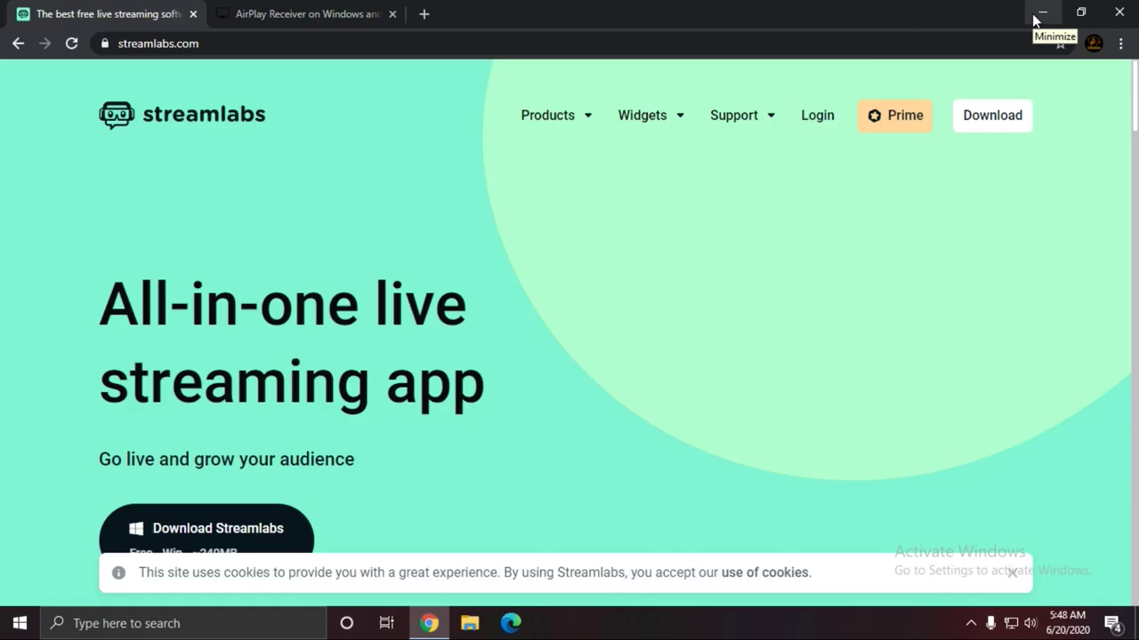
{"action": "left_click", "coordinate": [1043, 13]}
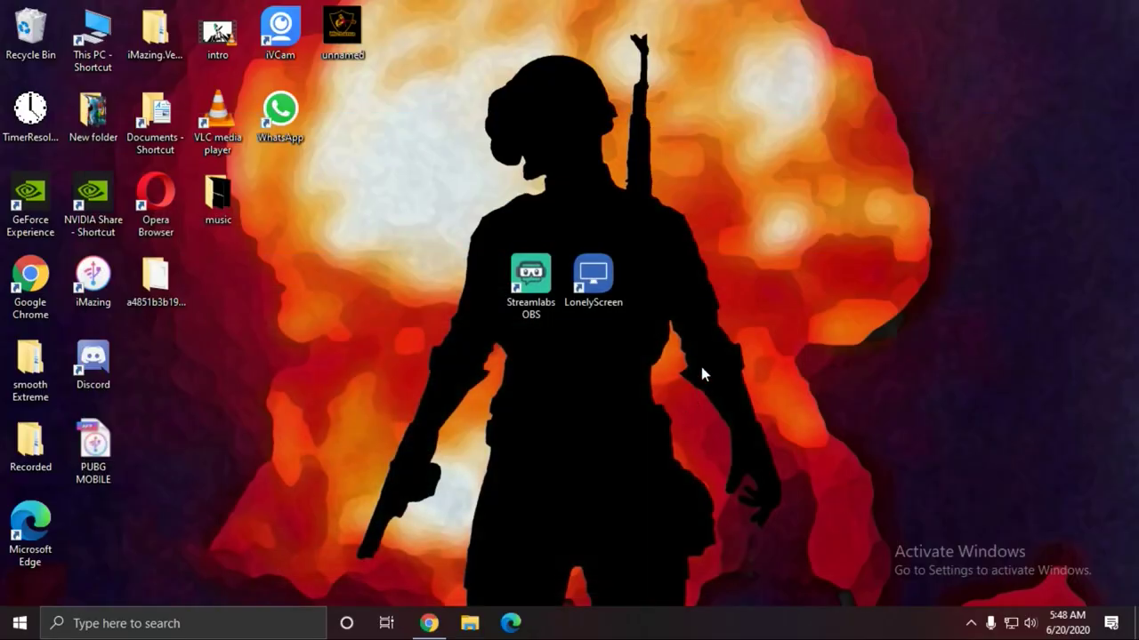
{"action": "mouse_move", "coordinate": [619, 337]}
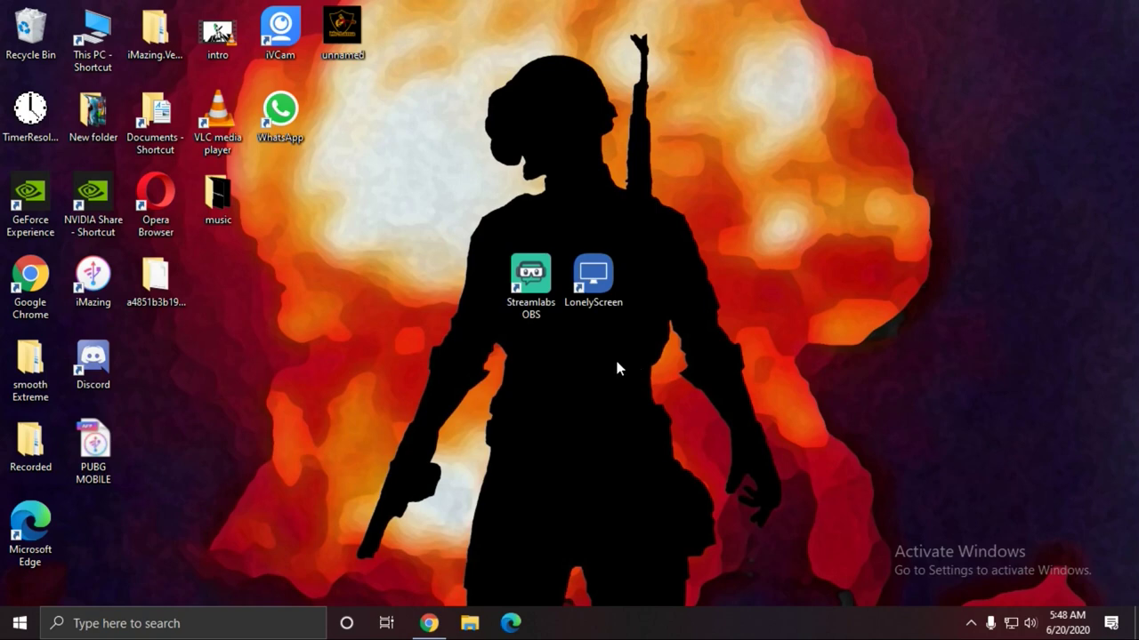
{"action": "mouse_move", "coordinate": [685, 367]}
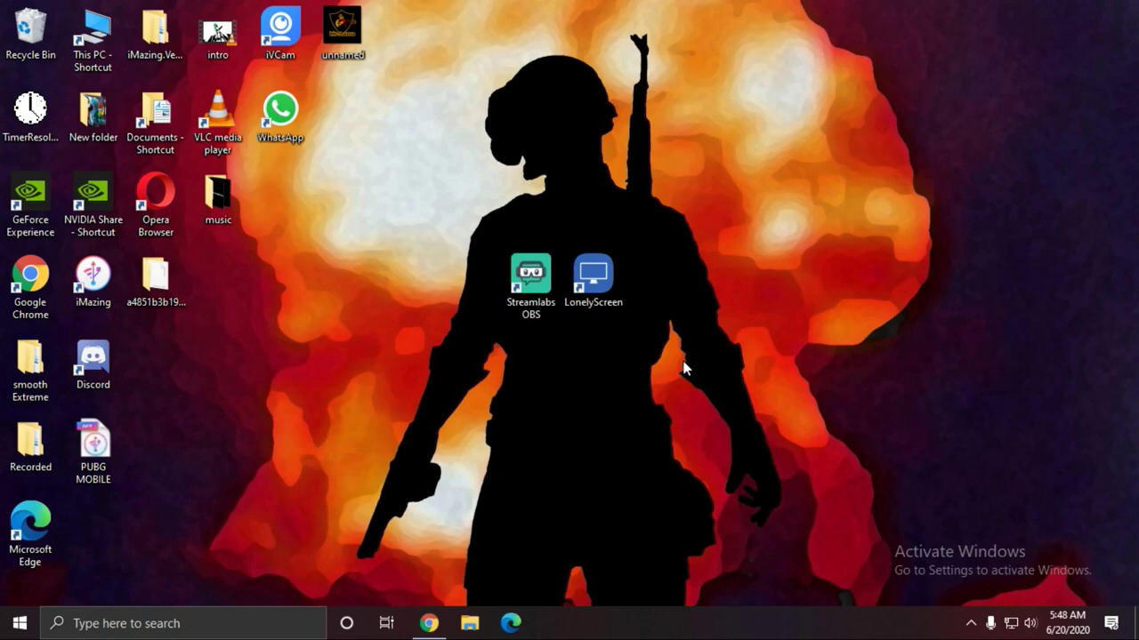
{"action": "mouse_move", "coordinate": [598, 373]}
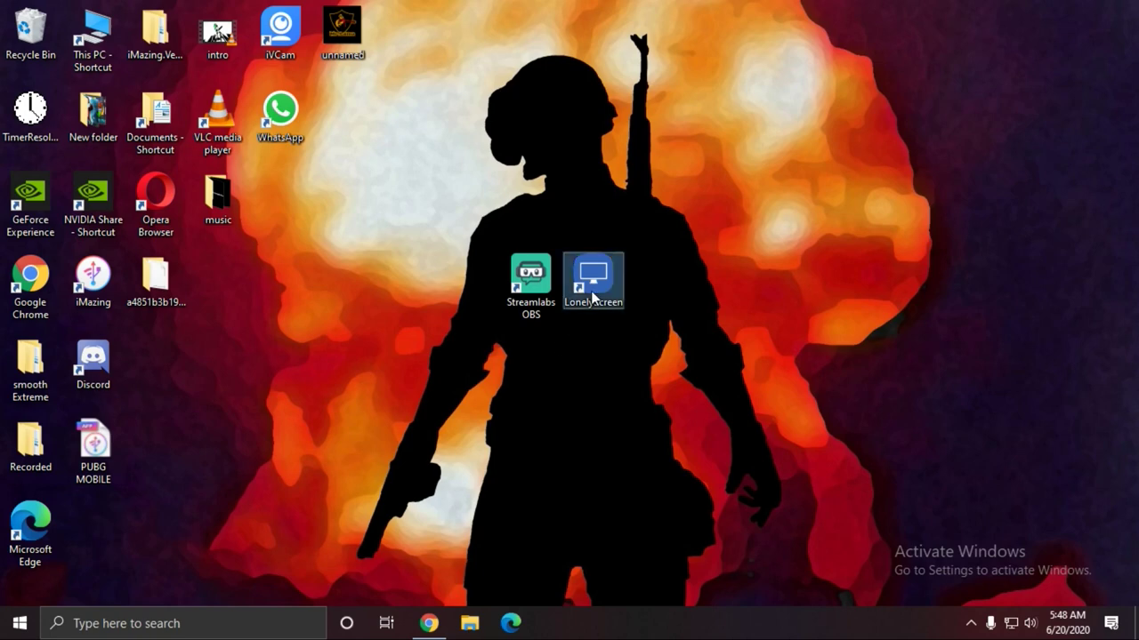
Launch the LonelyScreen AirPlay Receiver from its desktop shortcut, showing the free-trial warning
{"action": "double_click", "coordinate": [592, 281]}
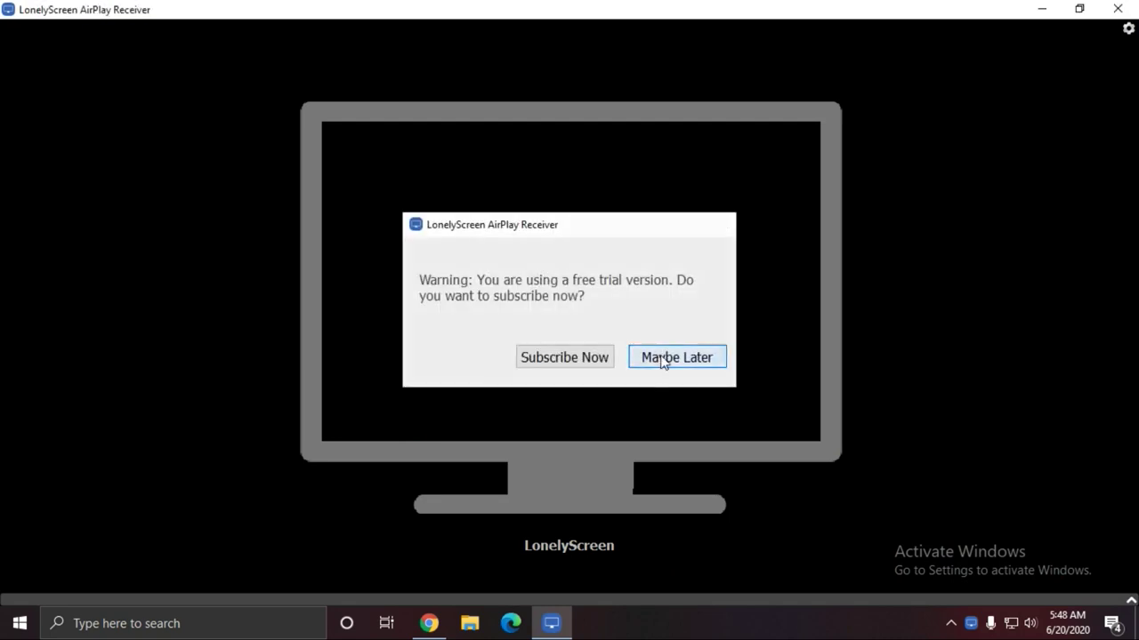